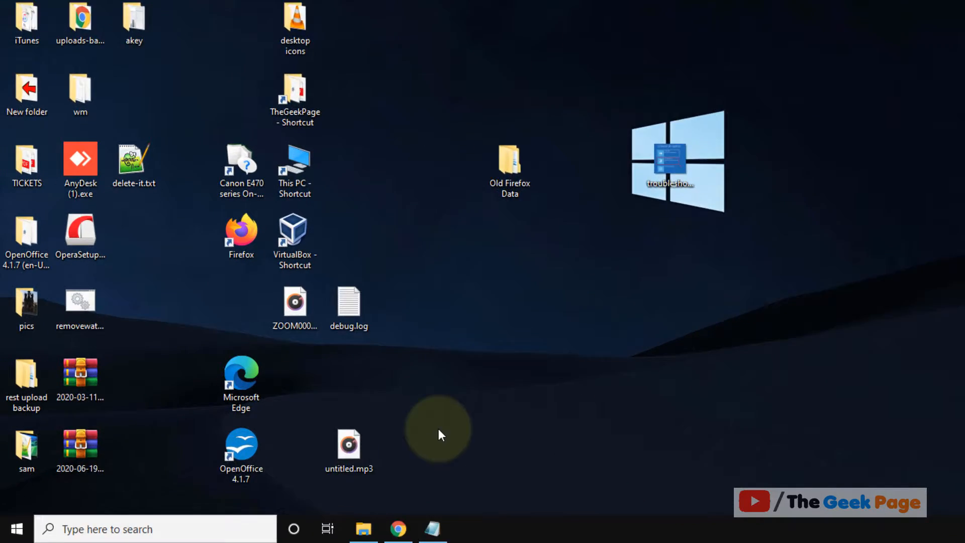
# Close the open Chrome window from its taskbar jump list.
pyautogui.rightClick(399, 529)
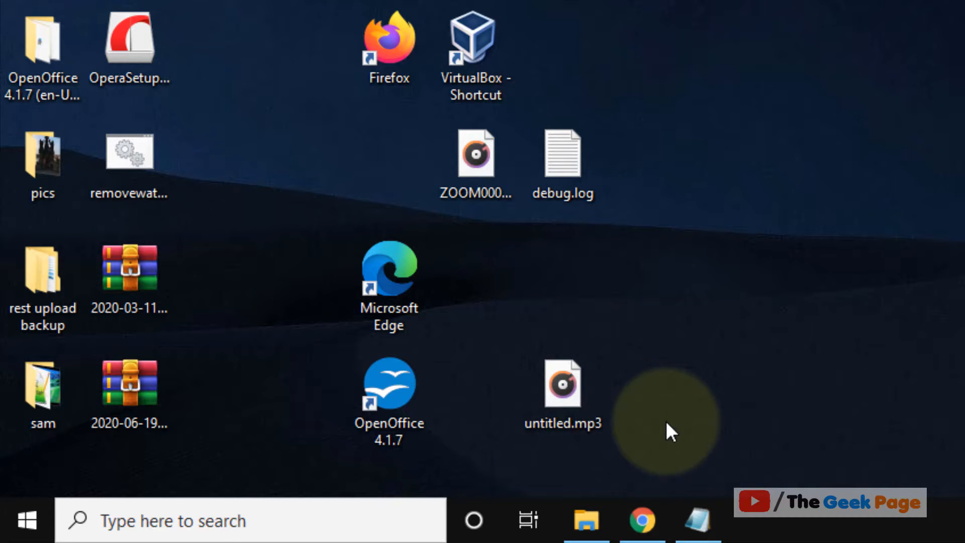
pyautogui.rightClick(642, 520)
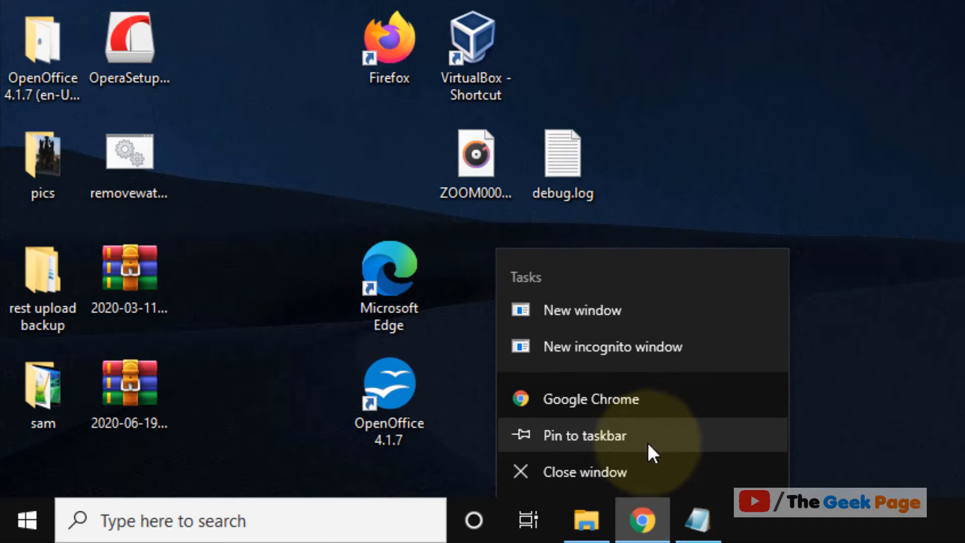
pyautogui.moveTo(645, 480)
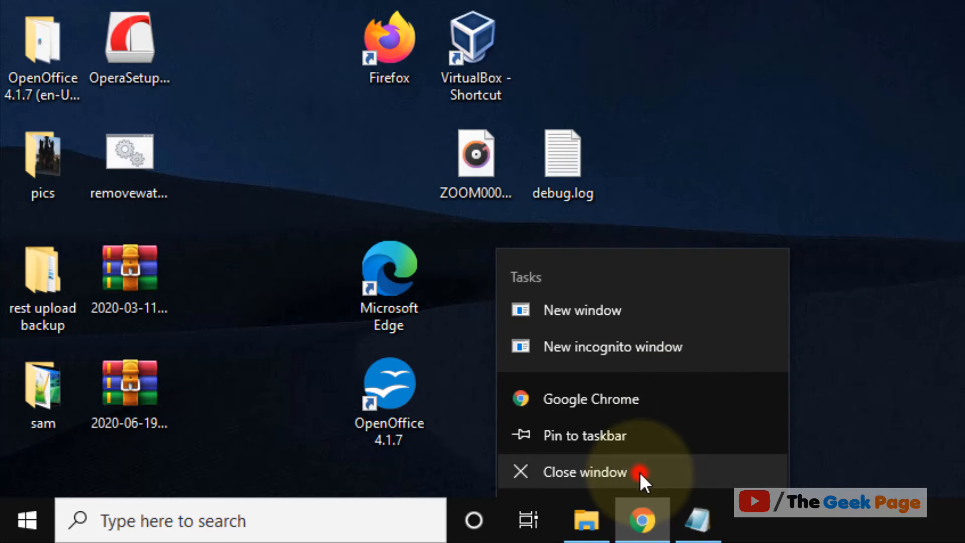
pyautogui.click(584, 472)
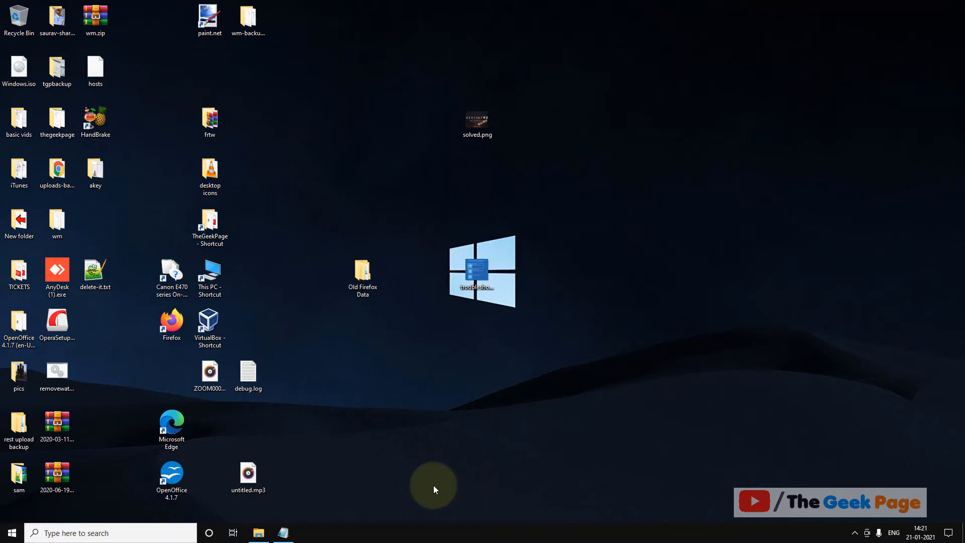
pyautogui.moveTo(418, 404)
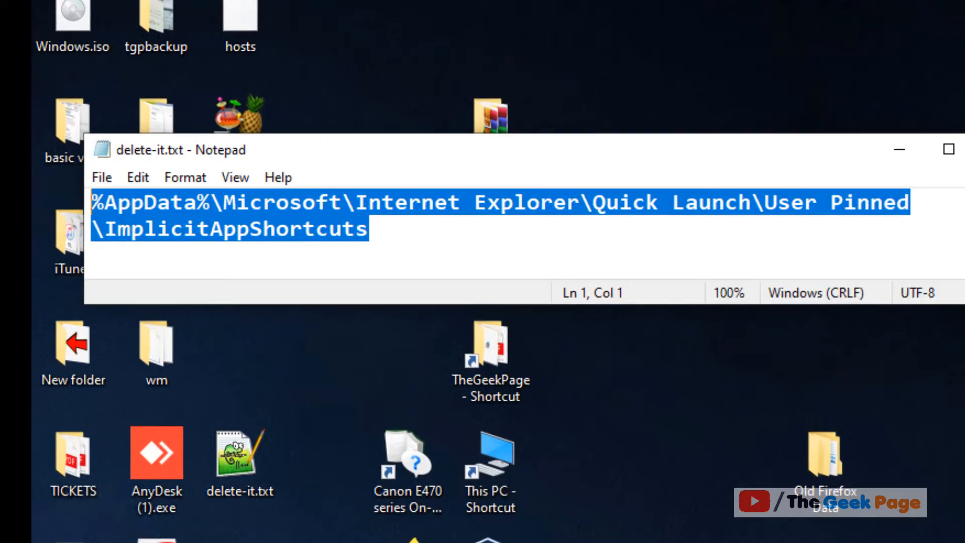
# Open the Win+X quick-link menu from the Start button.
pyautogui.rightClick(12, 526)
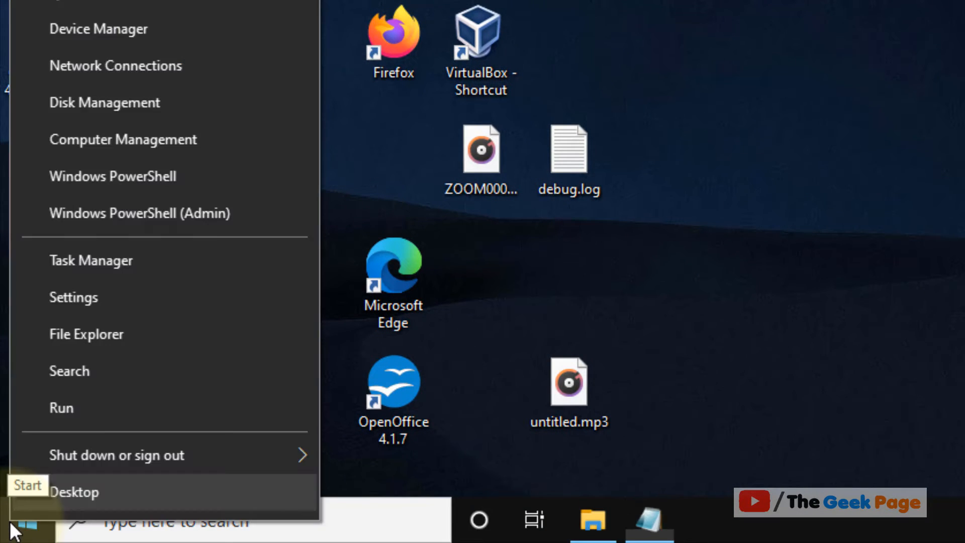
# Run the copied %AppData%\...\ImplicitAppShortcuts path to open that folder in File Explorer.
pyautogui.click(61, 408)
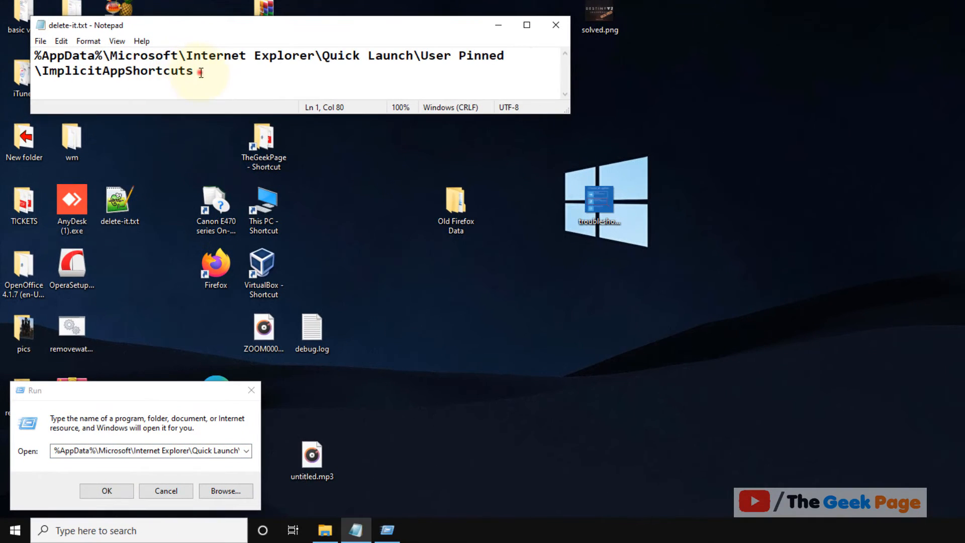
pyautogui.press('ctrl+a')
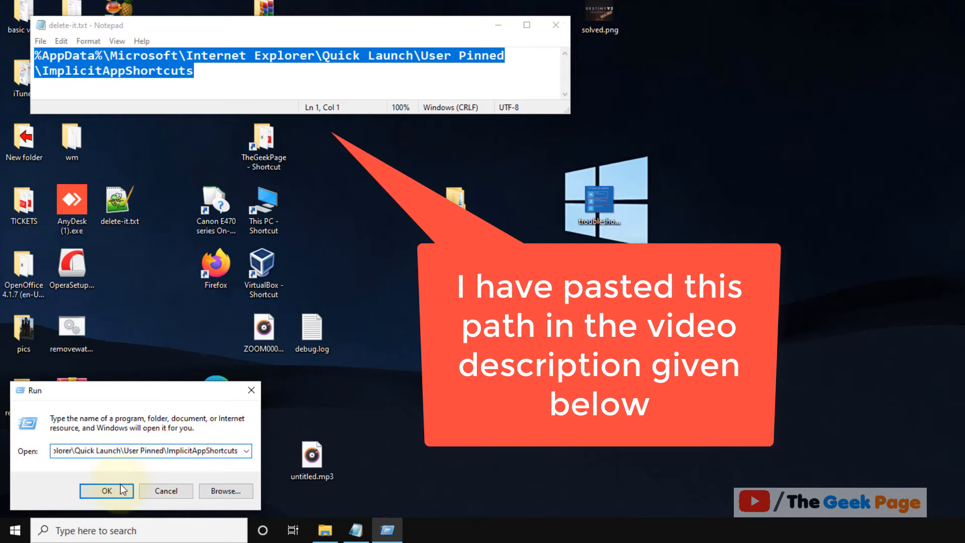
pyautogui.click(106, 491)
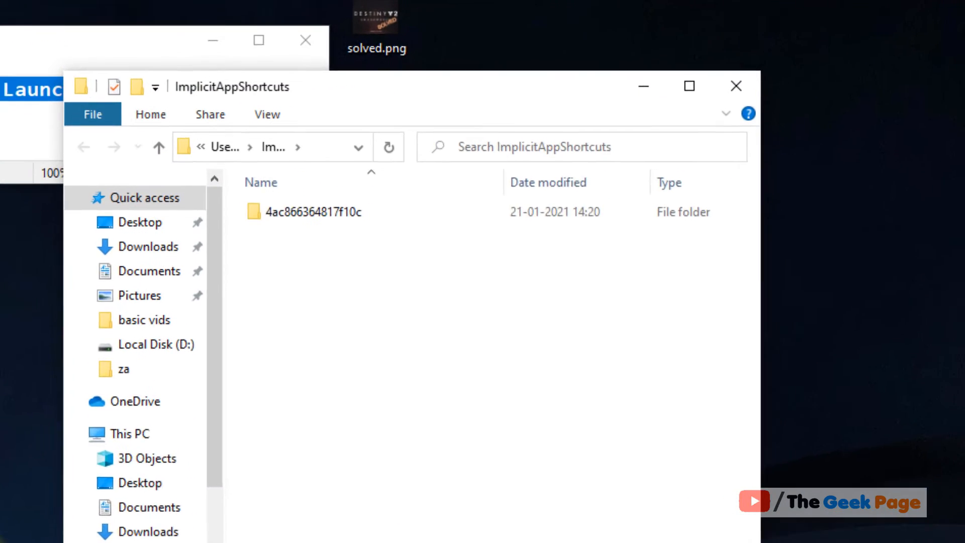
# Open the 4ac866364817f10c subfolder and launch Chrome from its chrome shortcut.
pyautogui.click(286, 236)
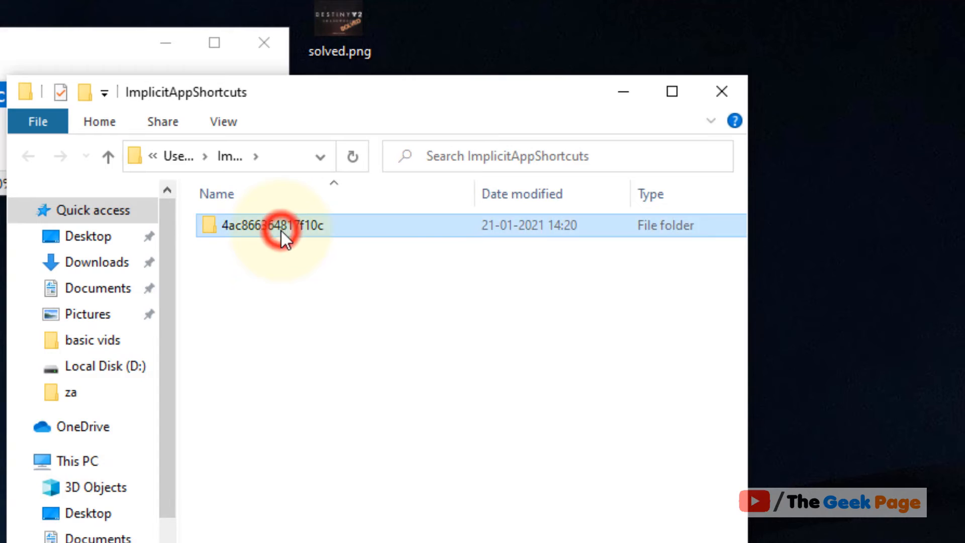
pyautogui.doubleClick(271, 225)
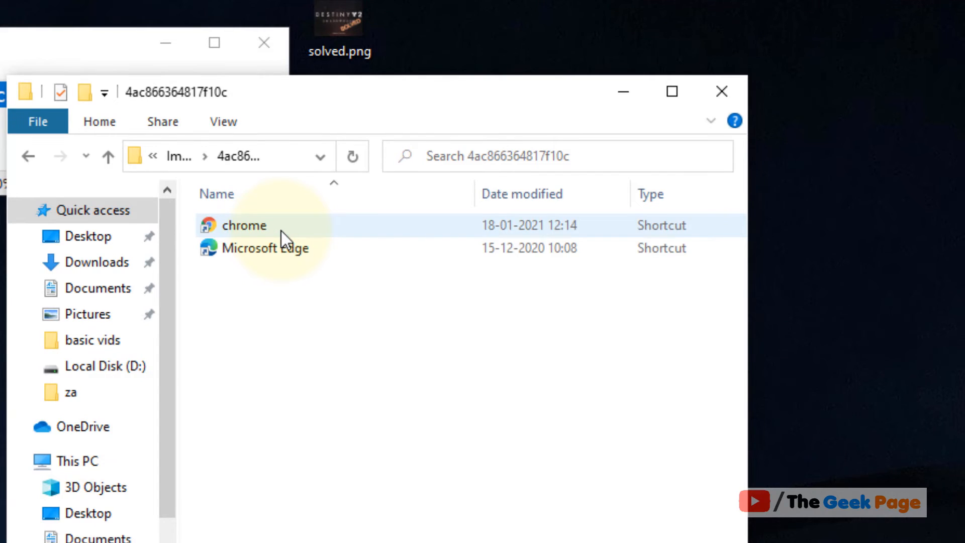
pyautogui.moveTo(228, 233)
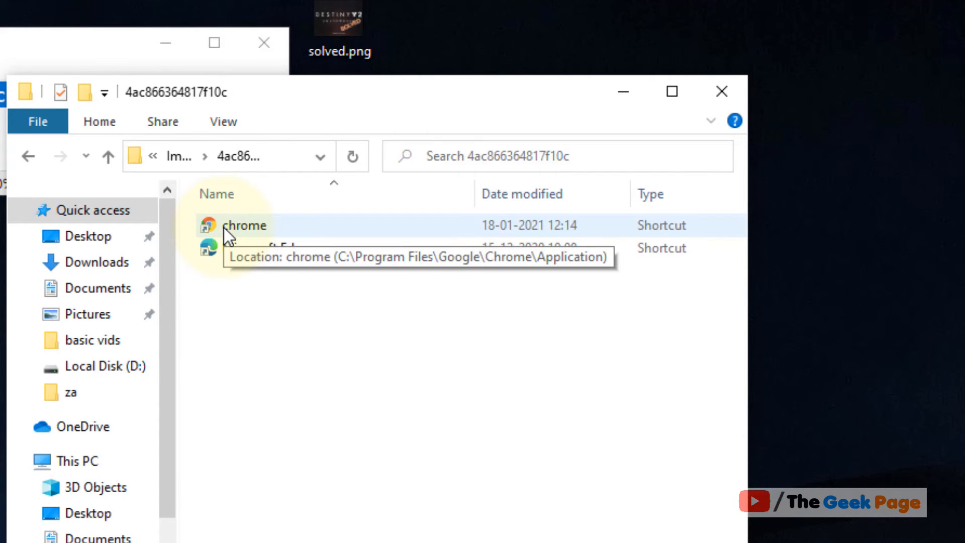
pyautogui.doubleClick(245, 225)
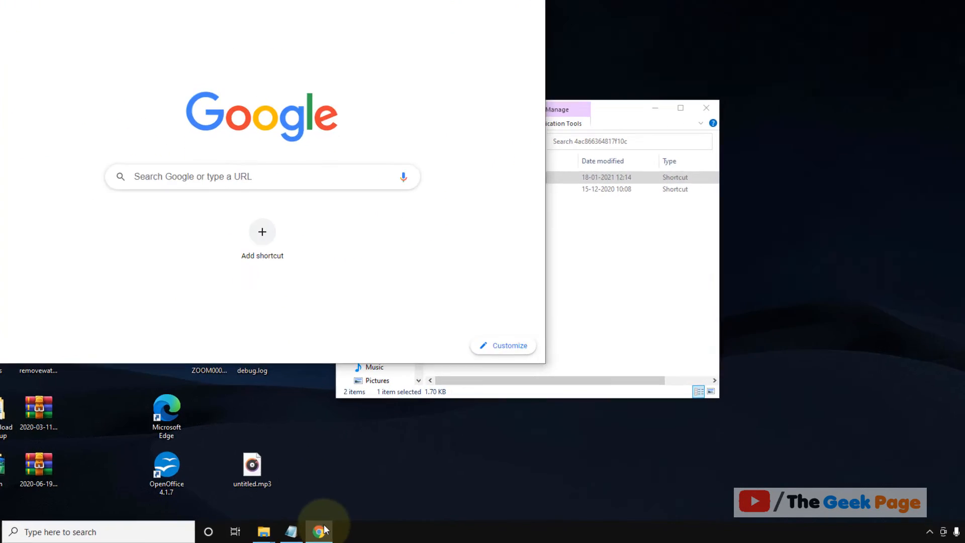
# Pin the newly opened Chrome to the taskbar from its jump list.
pyautogui.rightClick(320, 532)
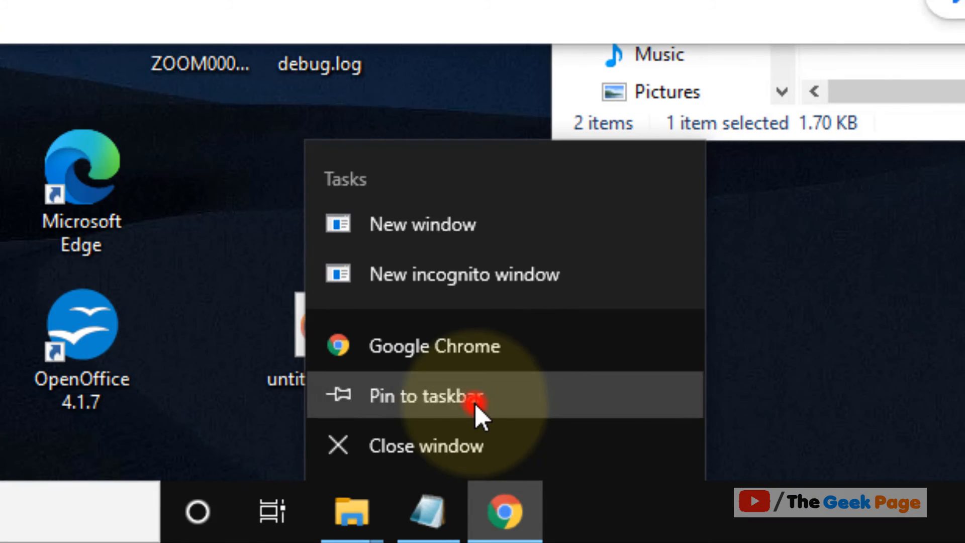
pyautogui.click(425, 396)
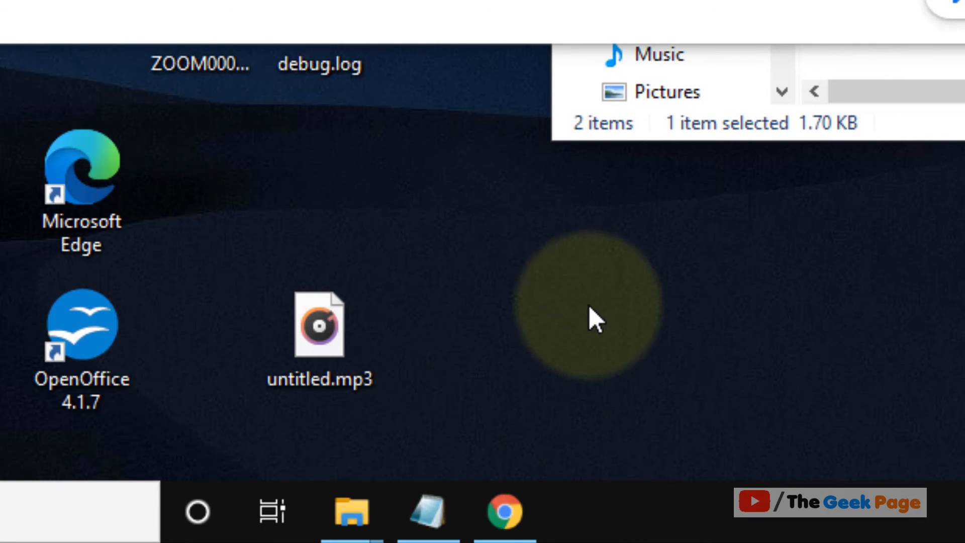